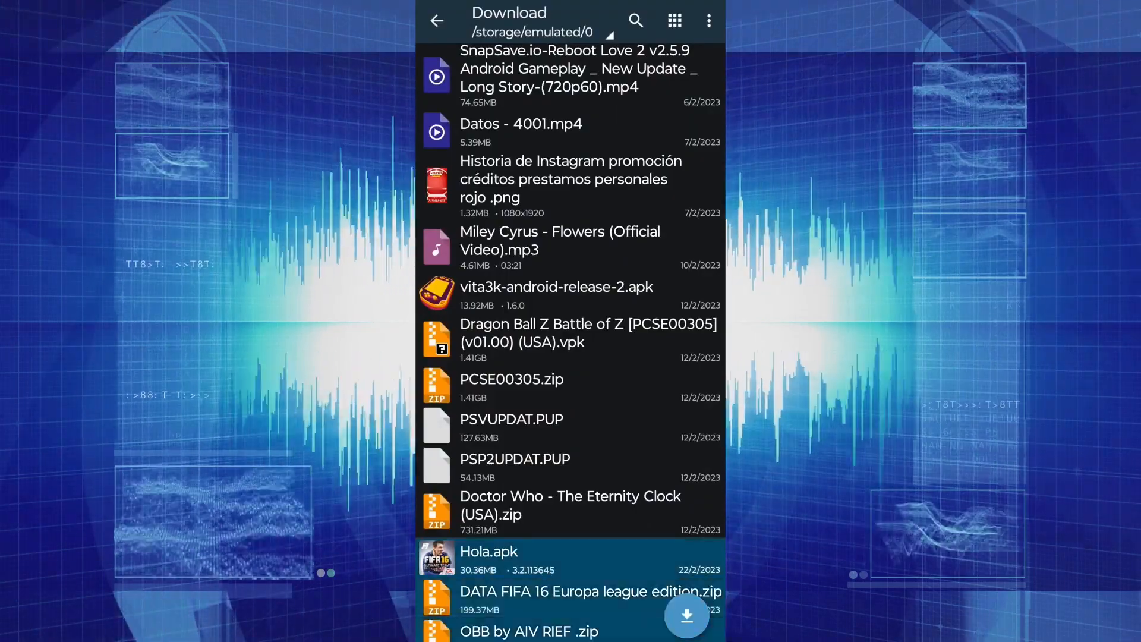
Create a new folder named ff in Download via Crear > Nueva carpeta.
left_click(708, 20)
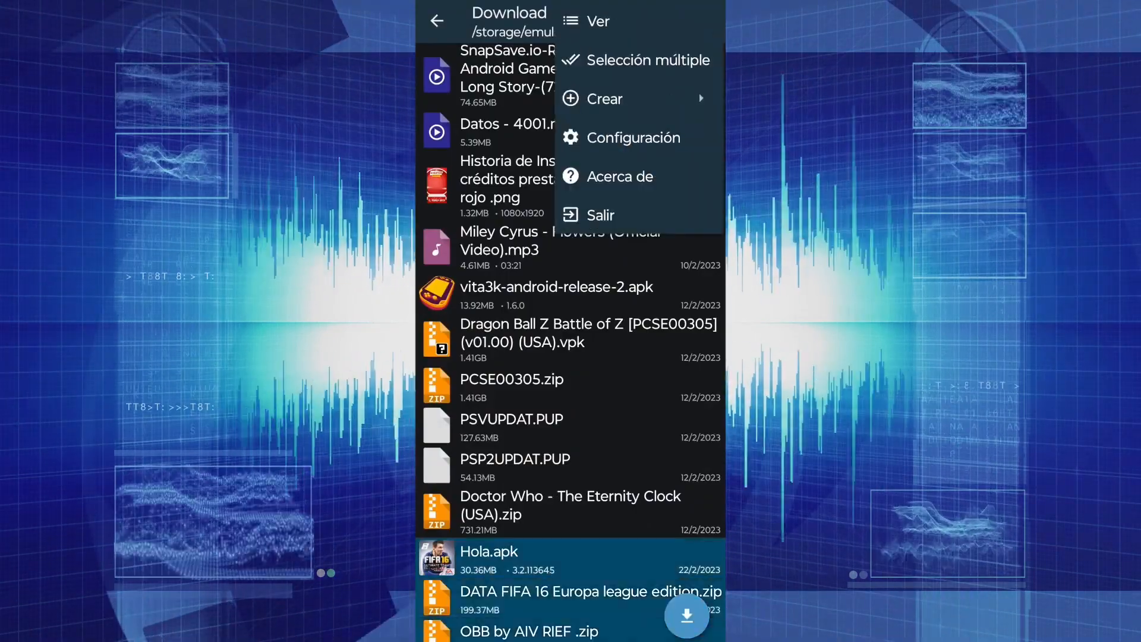
left_click(603, 99)
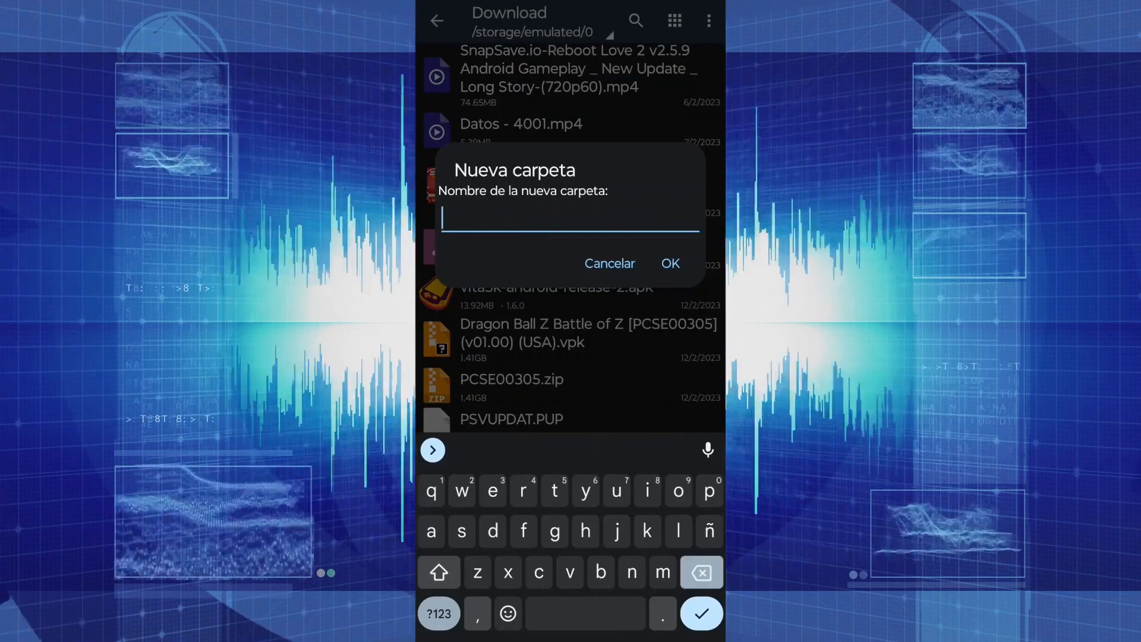
left_click(608, 263)
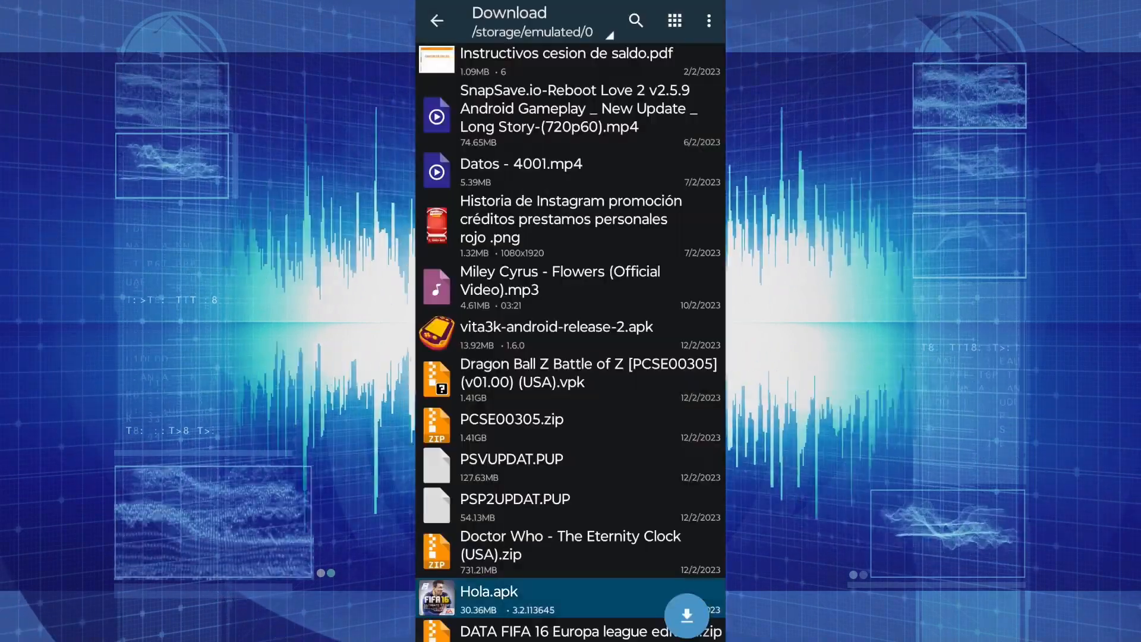
scroll("down", 3)
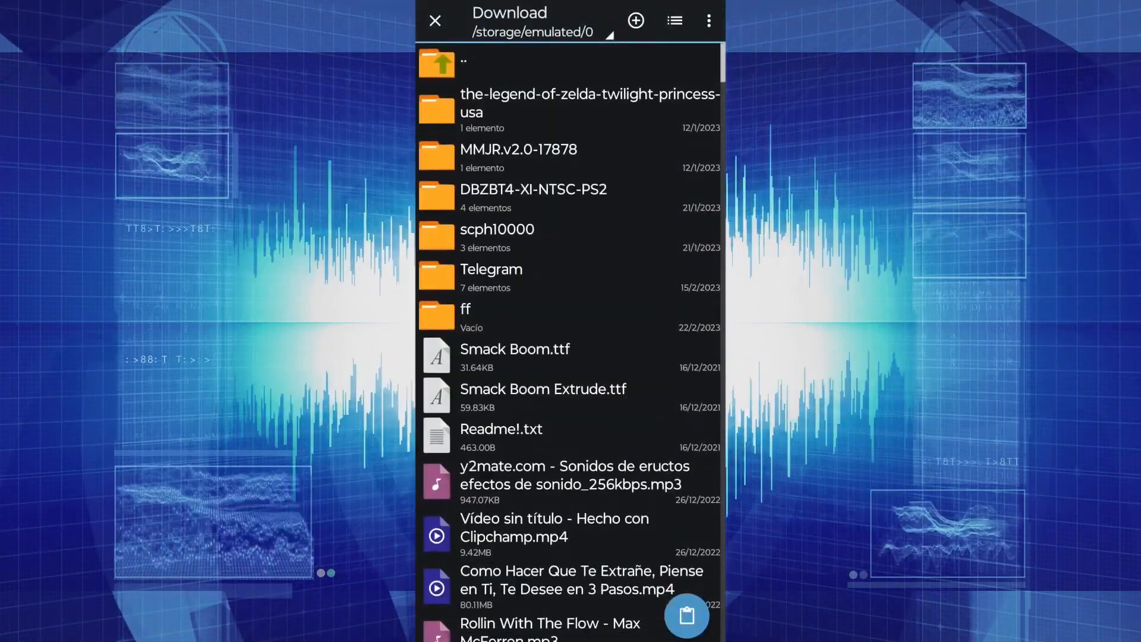
Paste the files into ff and extract the archives there with Extraer aquí.
left_click(467, 316)
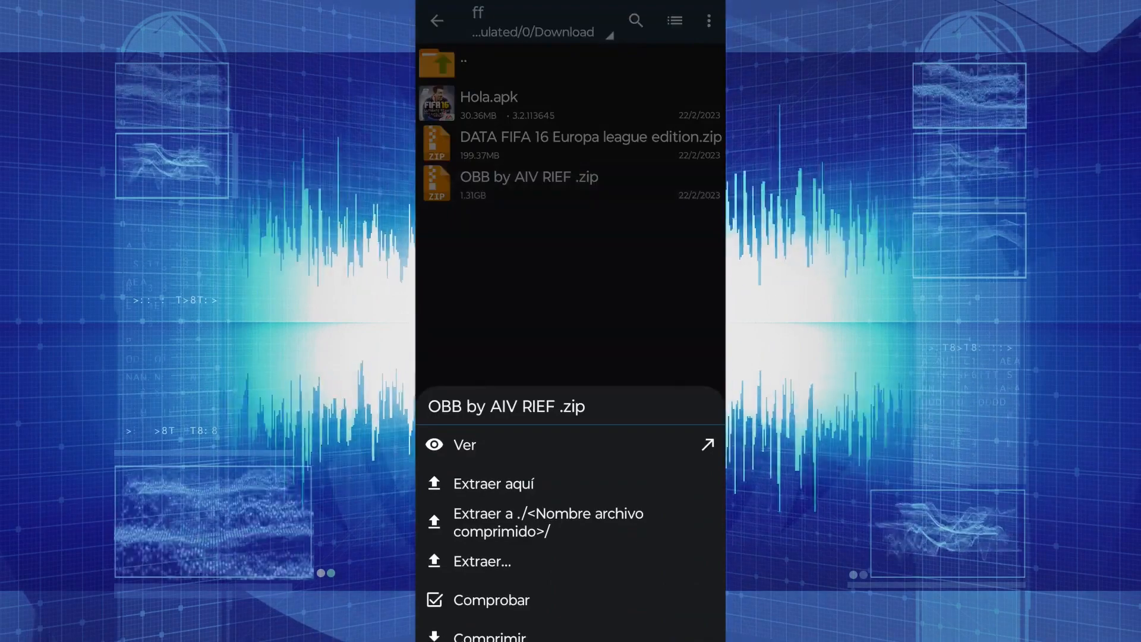
left_click(493, 484)
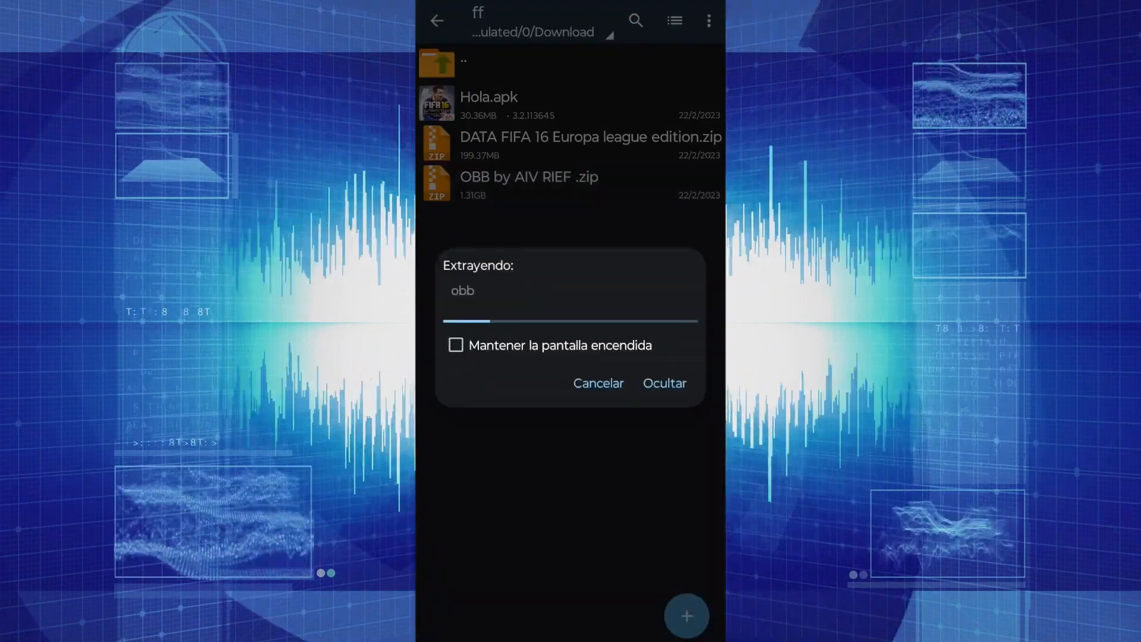
left_click(663, 383)
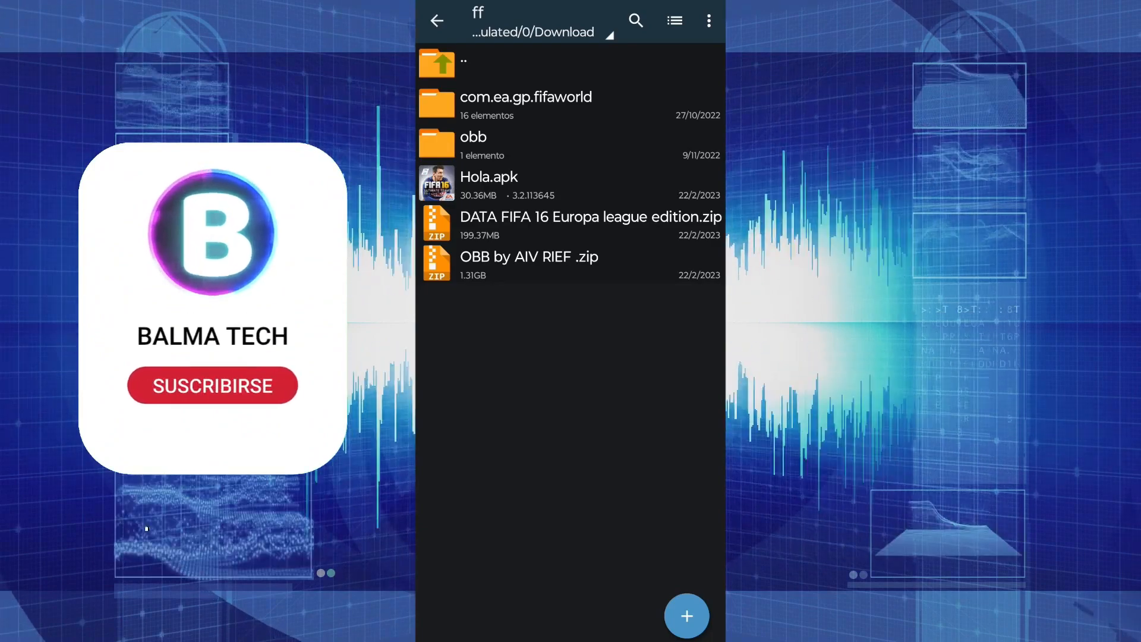
From the home screen's app drawer, show the app details for Files de Google.
left_click(212, 385)
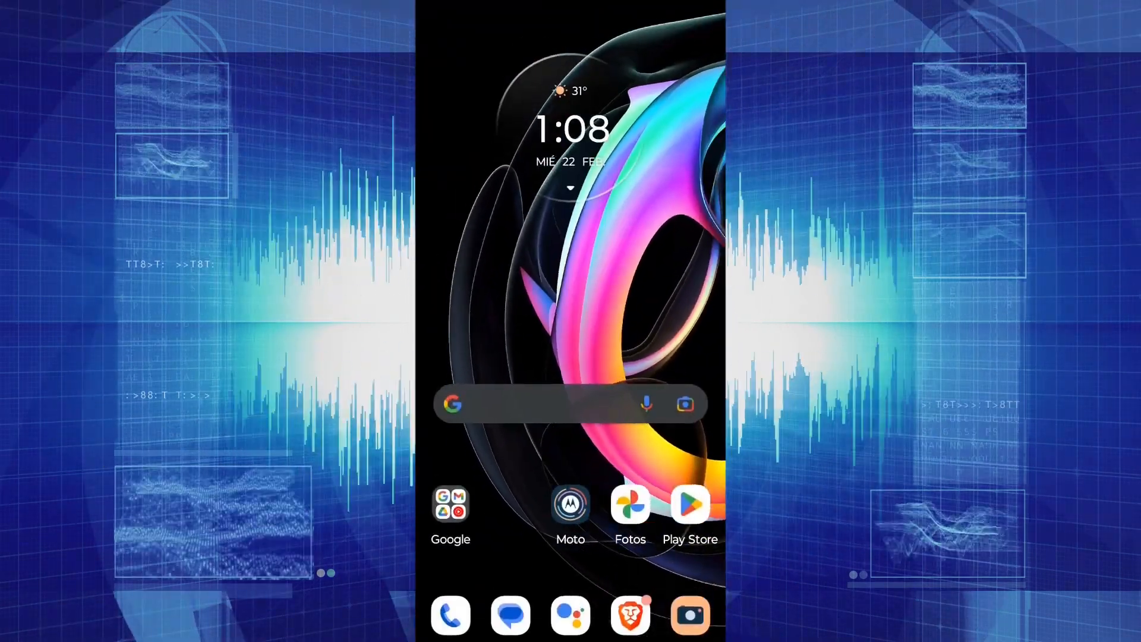
scroll("up", 3)
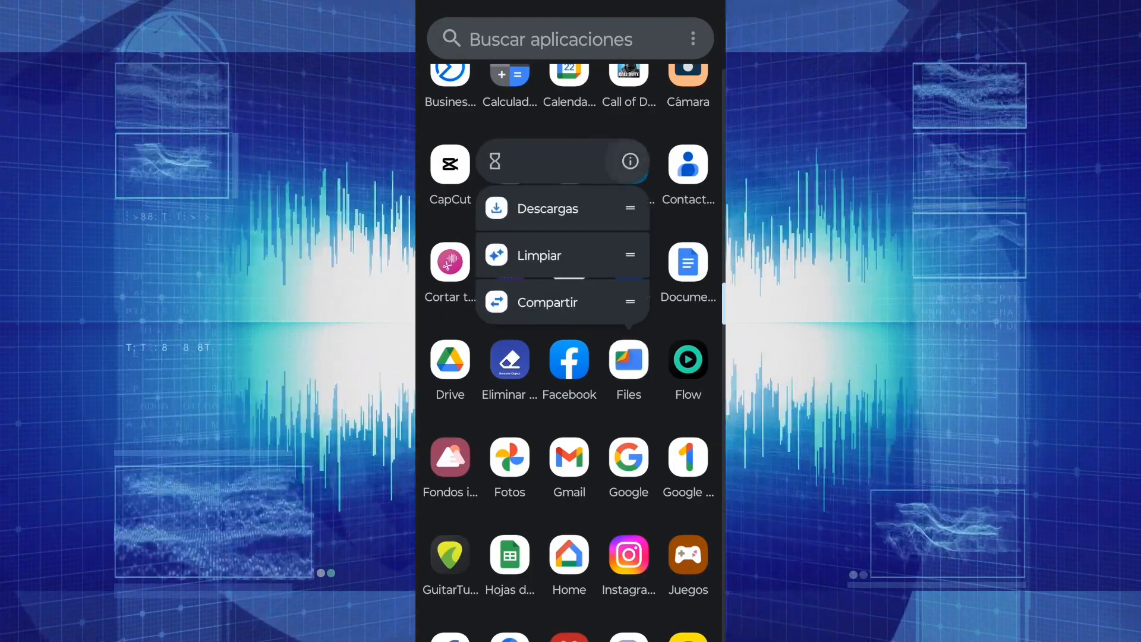
left_click(628, 160)
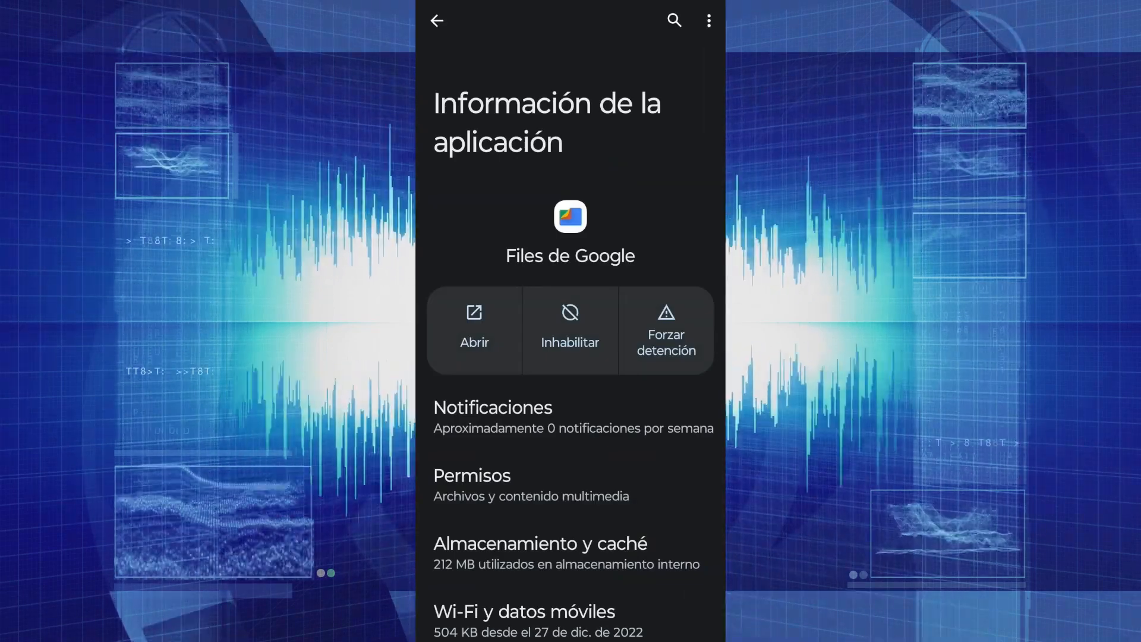
left_click(569, 330)
type("cpu z")
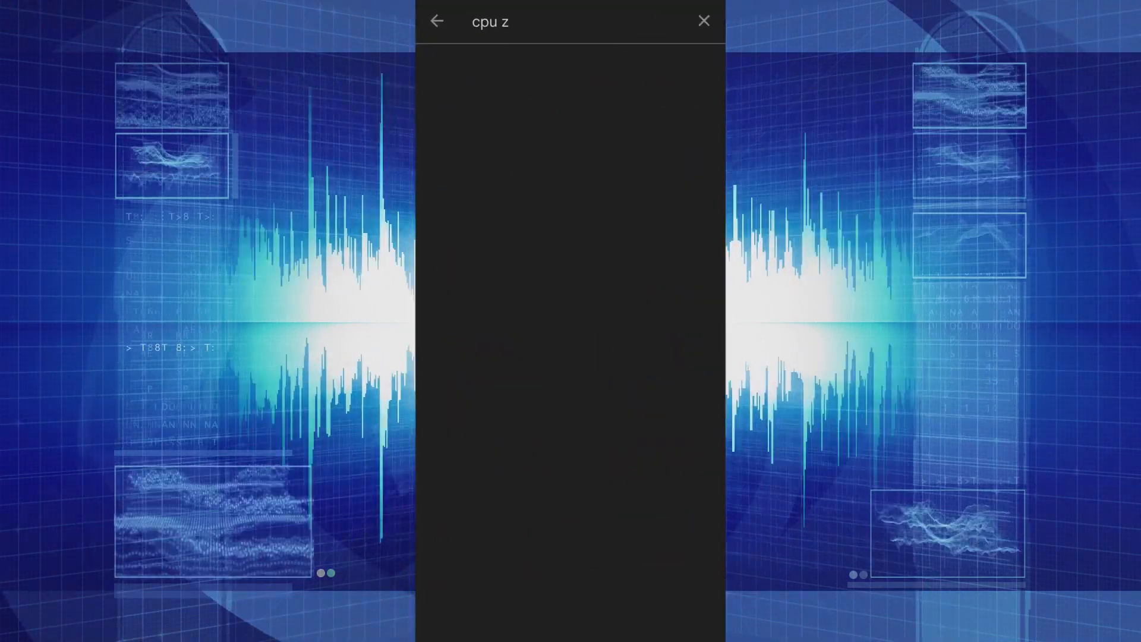
Search Play Store for 'fil', pick files, and launch the Marc apps Files app.
left_click(553, 22)
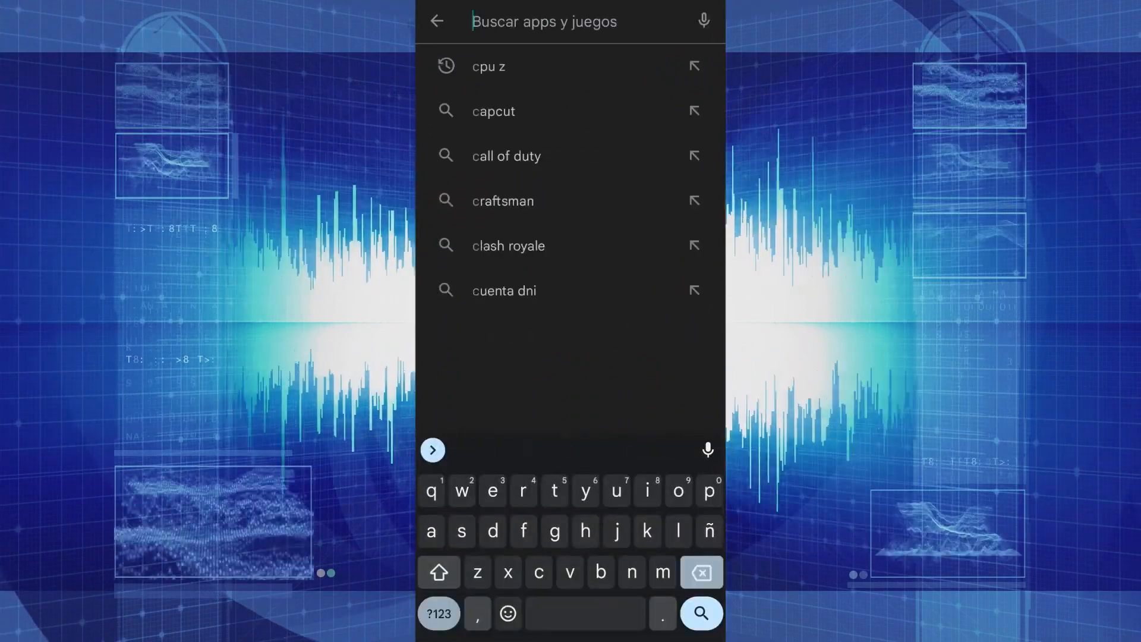
type("fil")
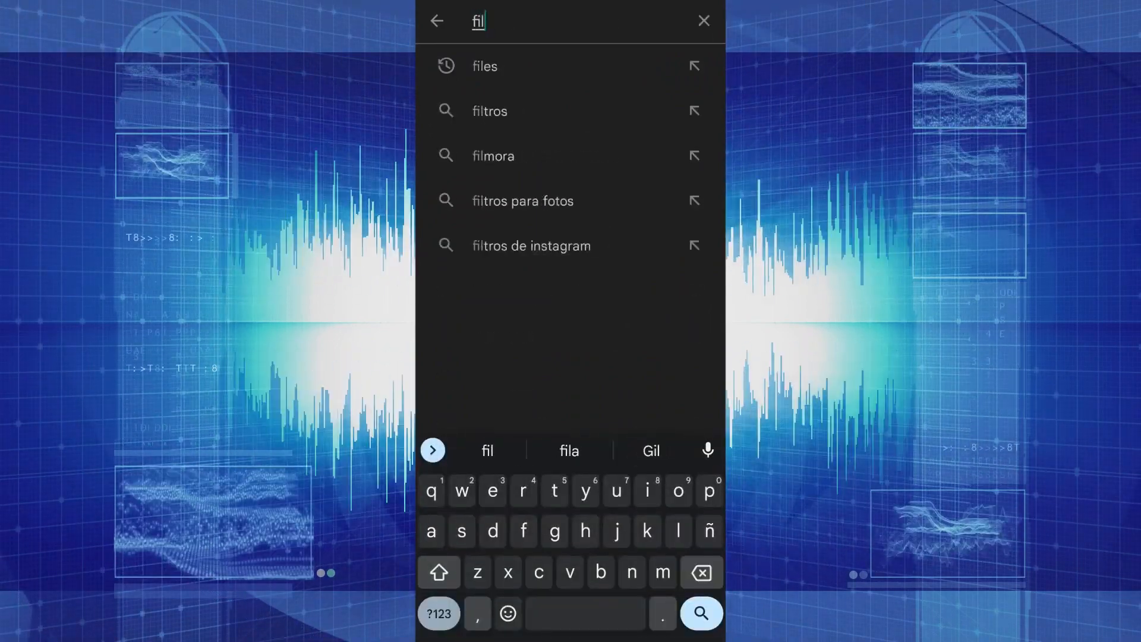
left_click(484, 66)
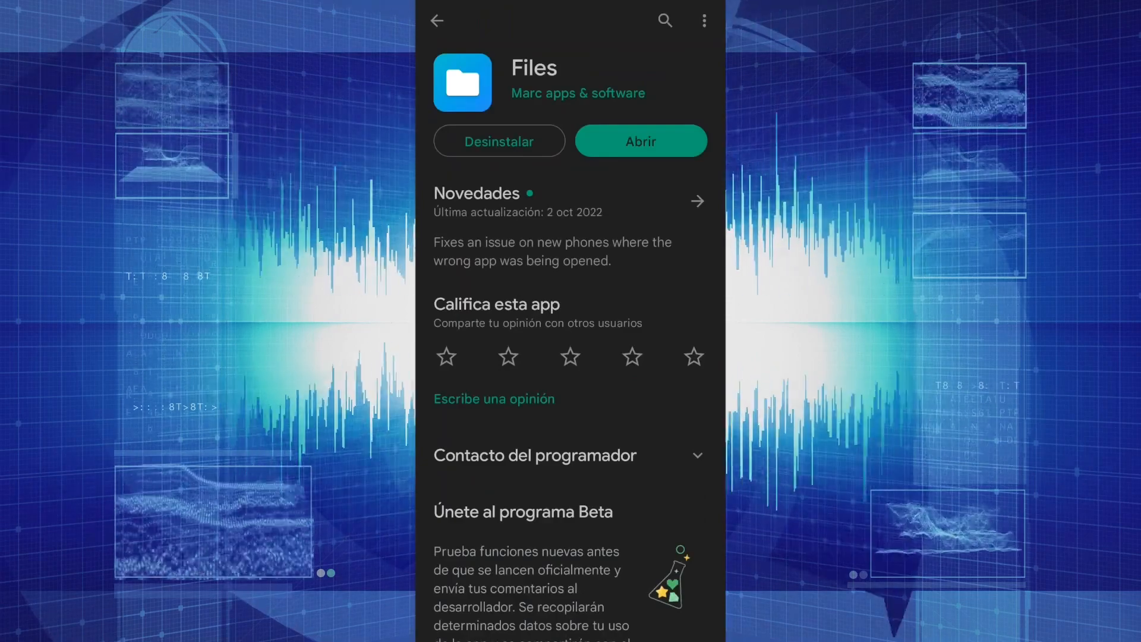
left_click(640, 140)
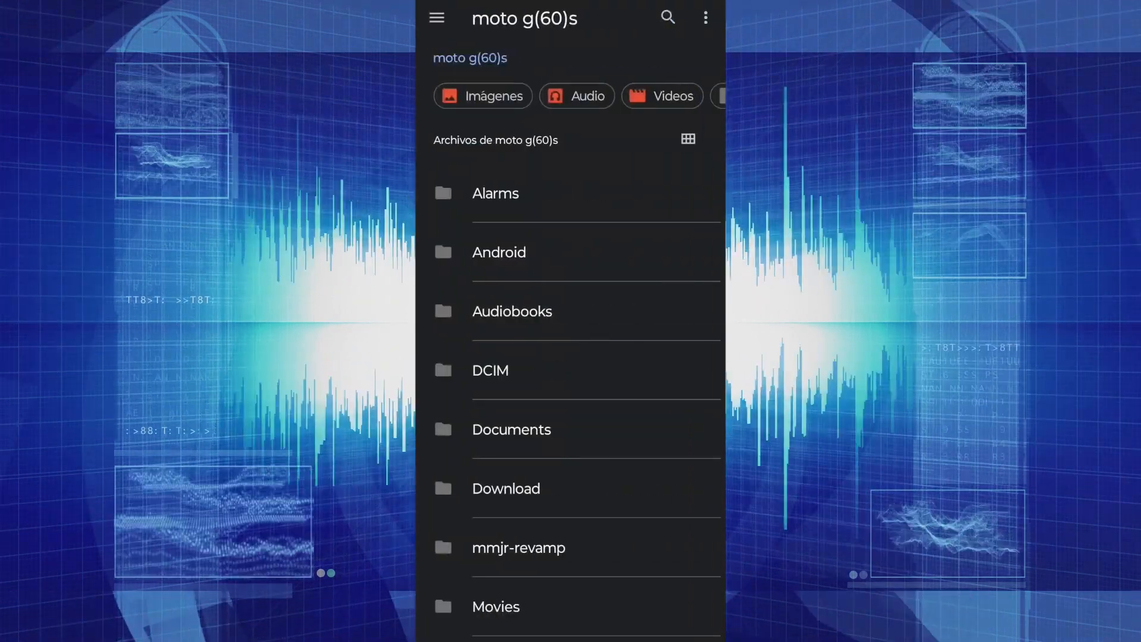
From Recents, put Files into Pantalla dividida with a second Files window below.
left_click(705, 18)
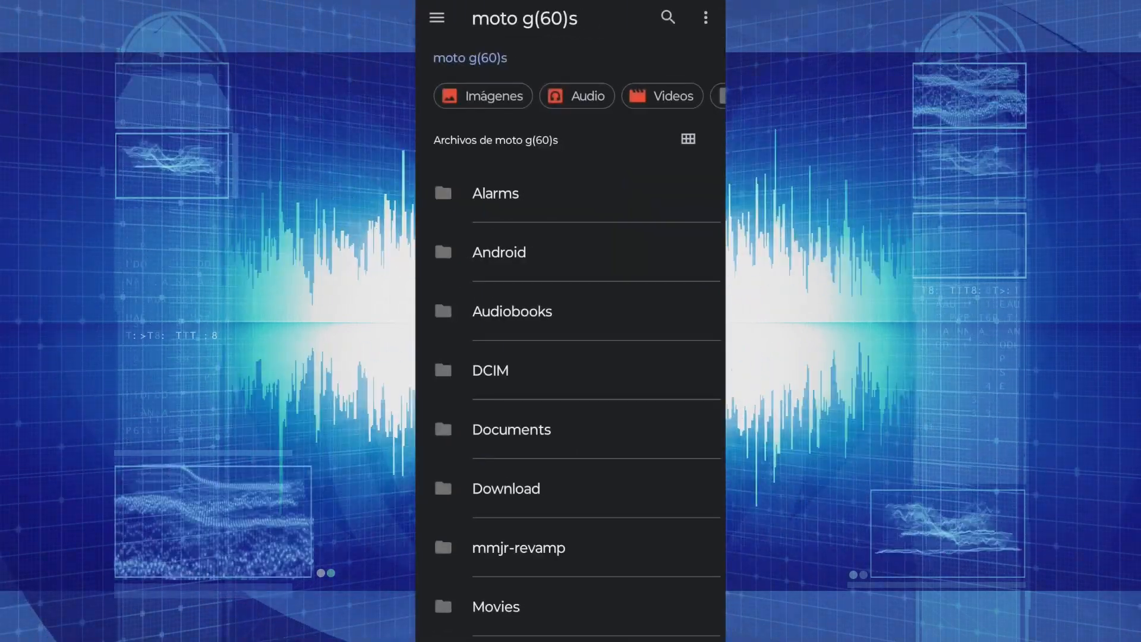
left_click(705, 17)
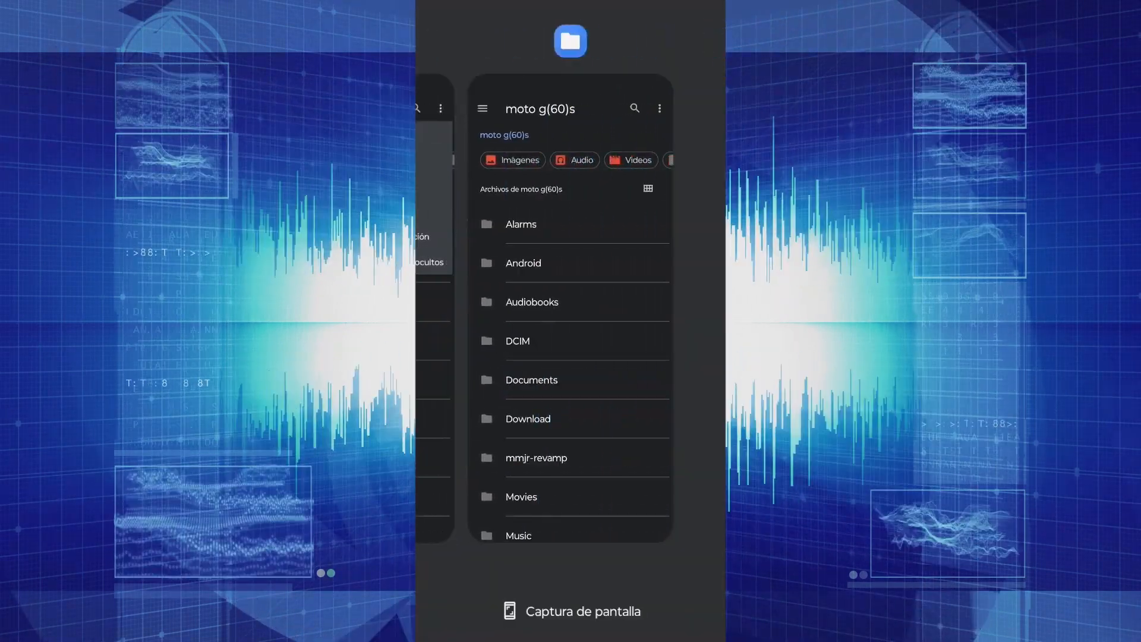
left_click(660, 108)
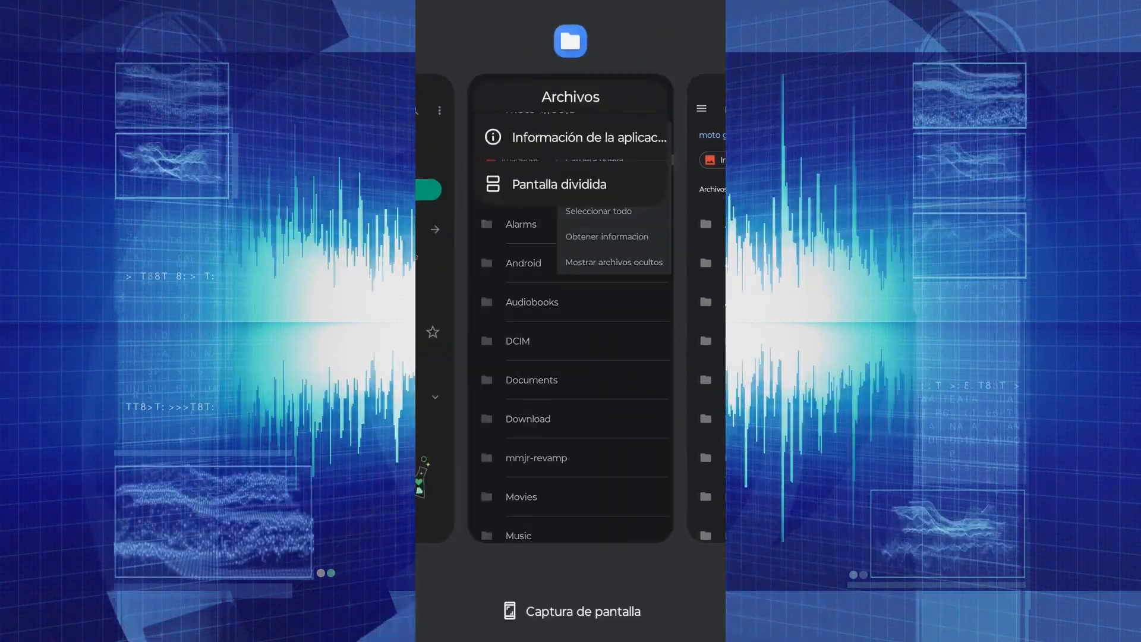
left_click(576, 138)
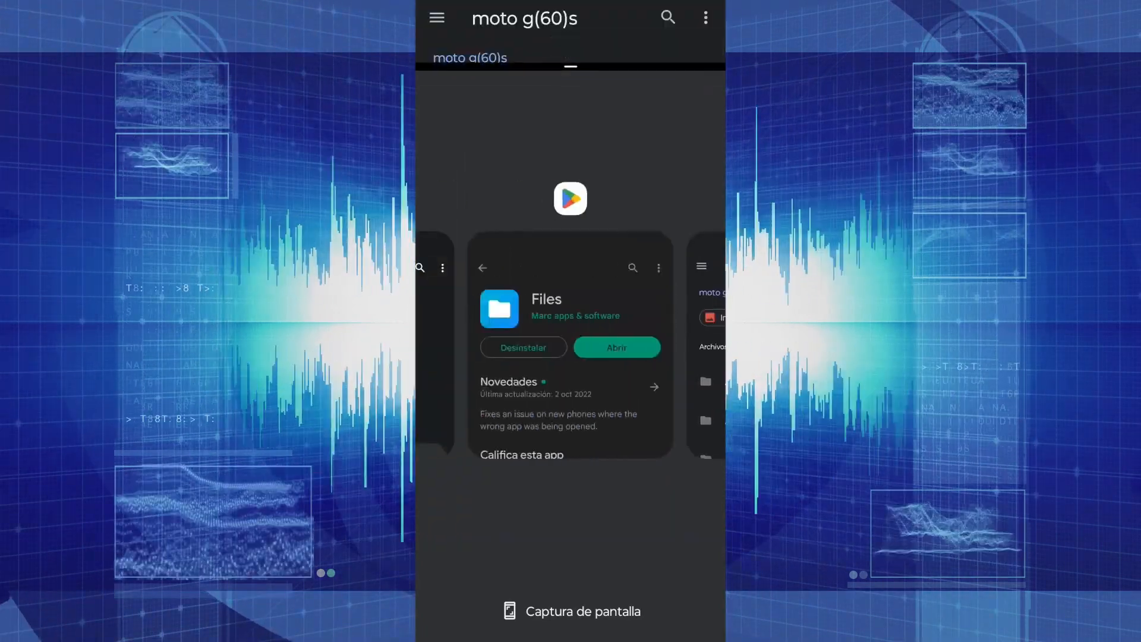
left_click(616, 348)
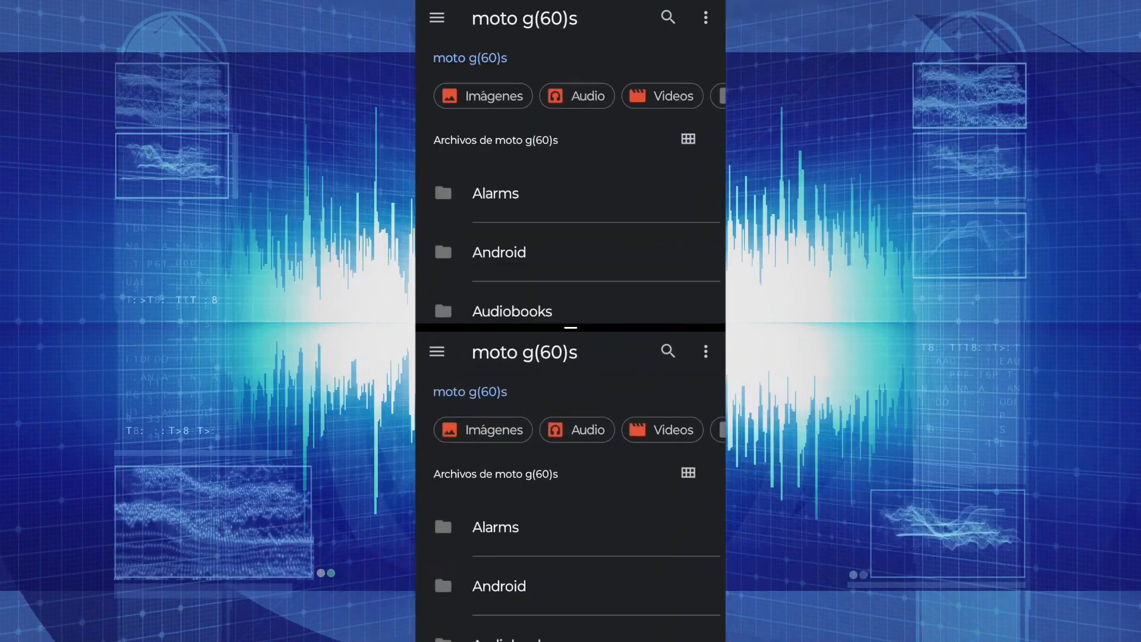
Drag com.ea.gp.fifaworld from ff/obb onto Android's obb folder.
scroll("down", 3)
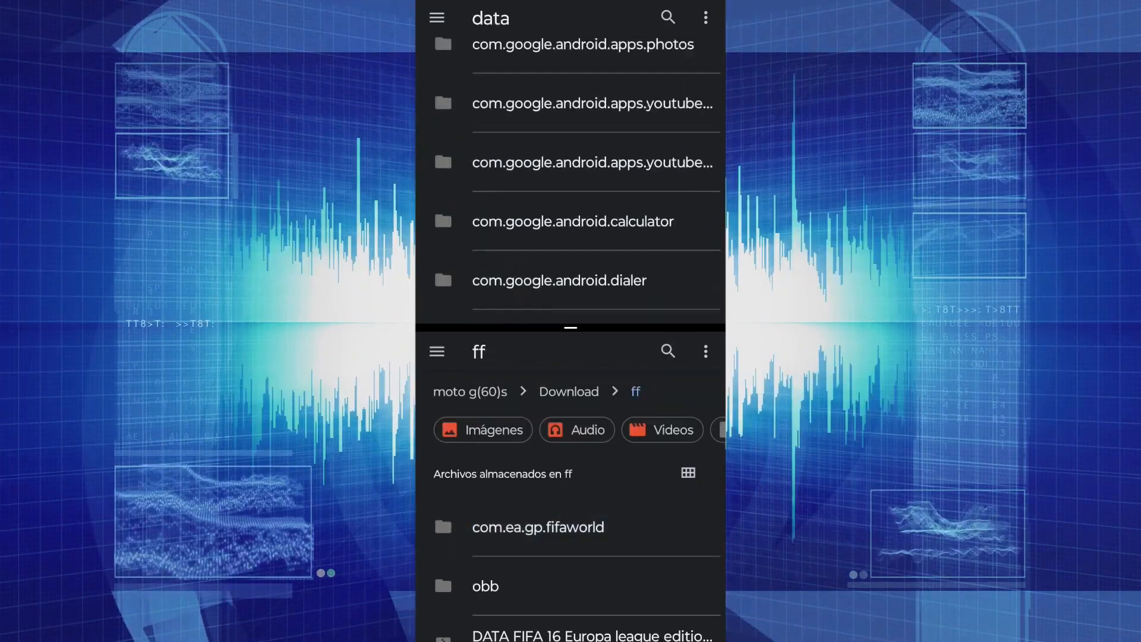
scroll("down", 3)
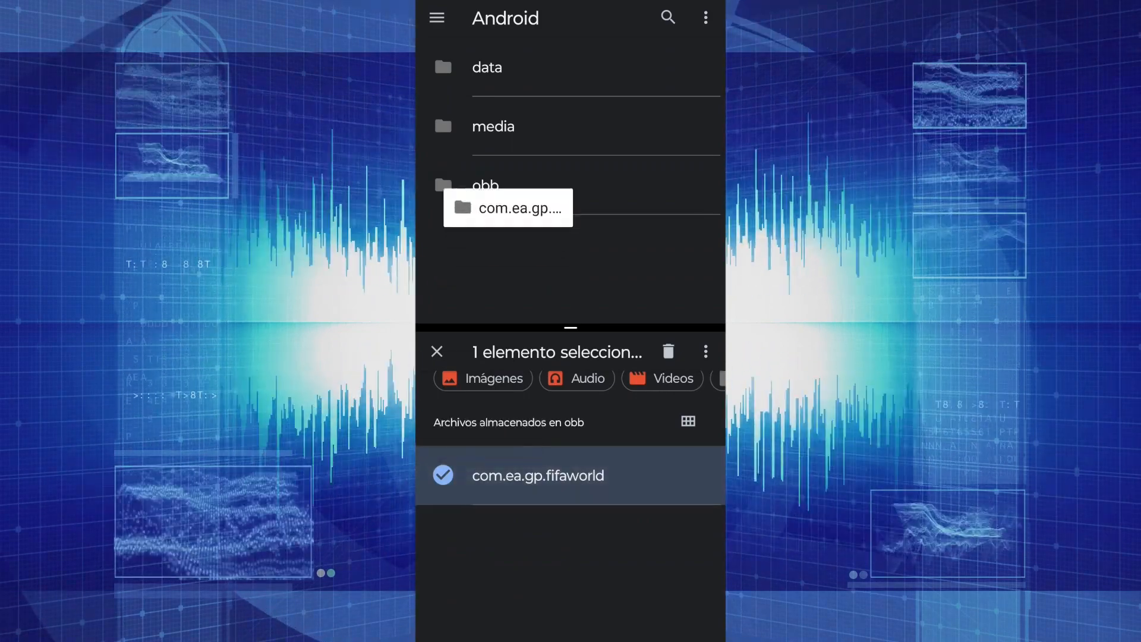
left_click(436, 352)
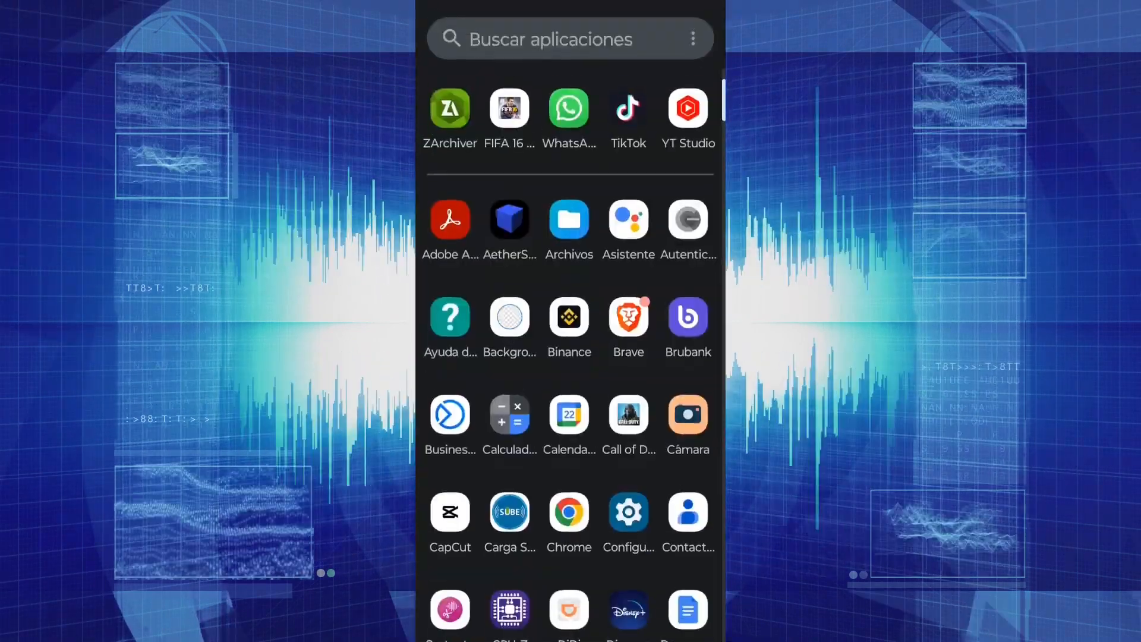
Open Android/data in Files and dismiss a Carpeta nueva dialog.
left_click(568, 221)
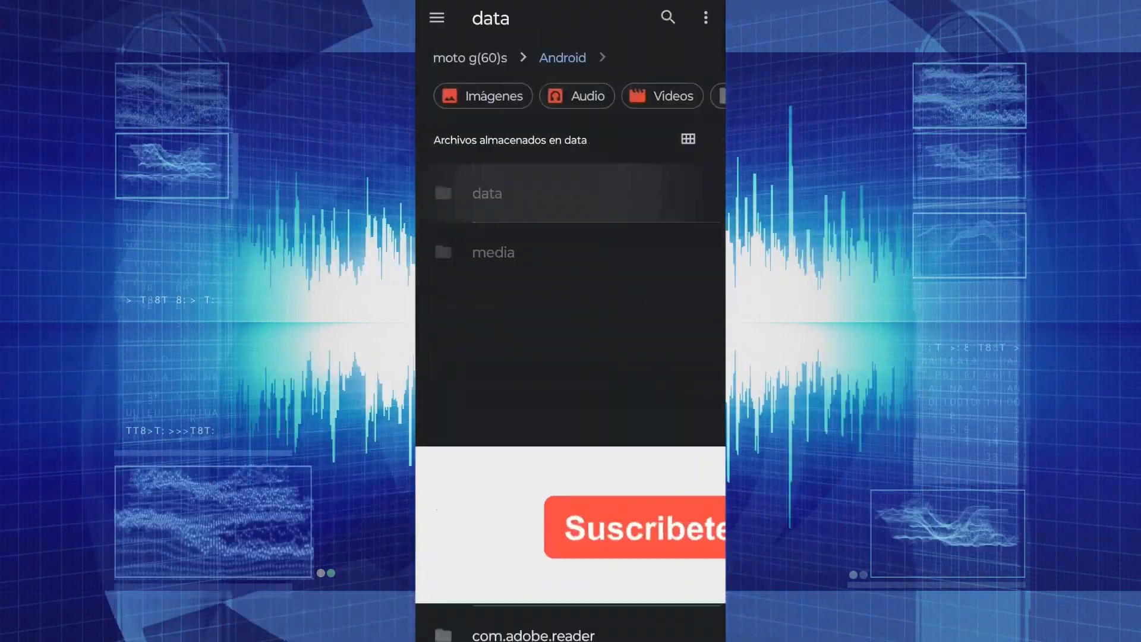
left_click(487, 193)
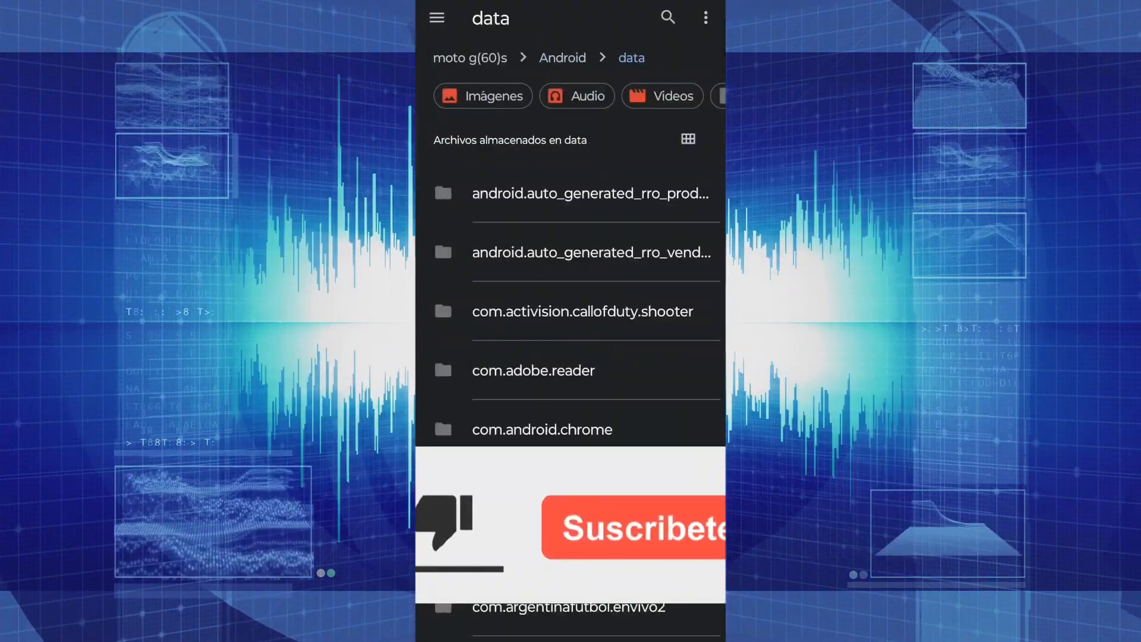
left_click(705, 18)
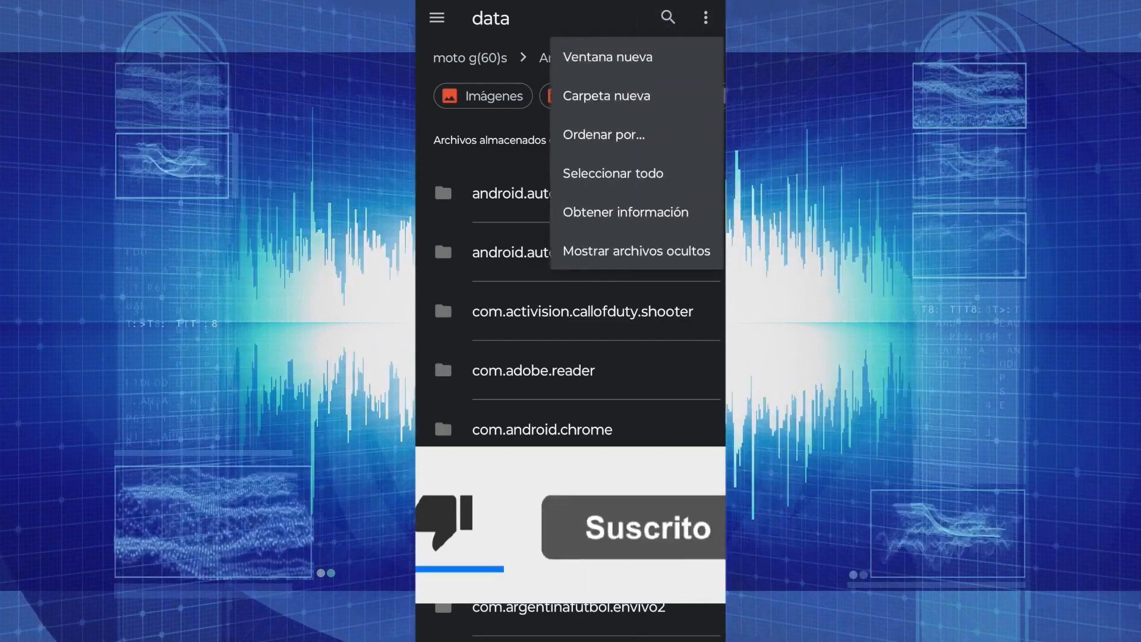
left_click(605, 95)
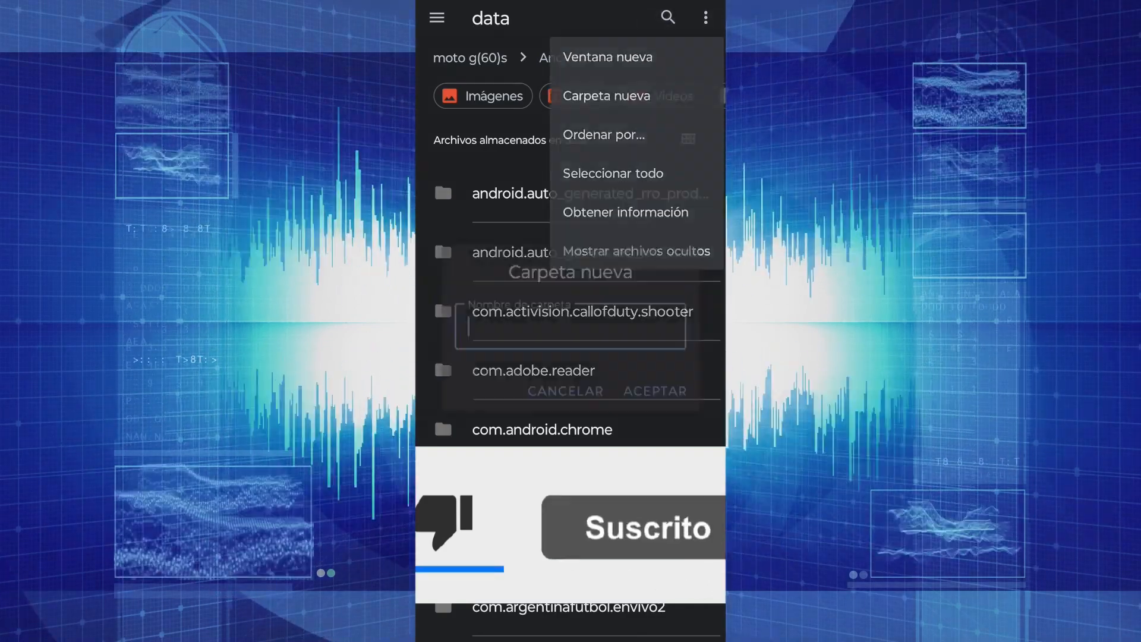
left_click(605, 95)
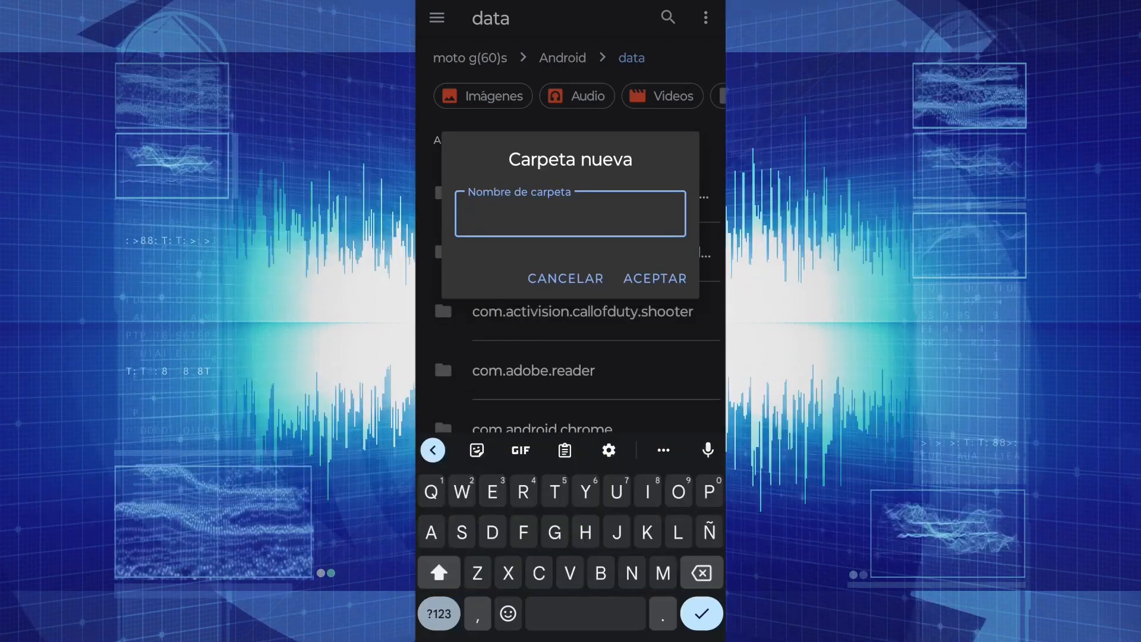
left_click(565, 278)
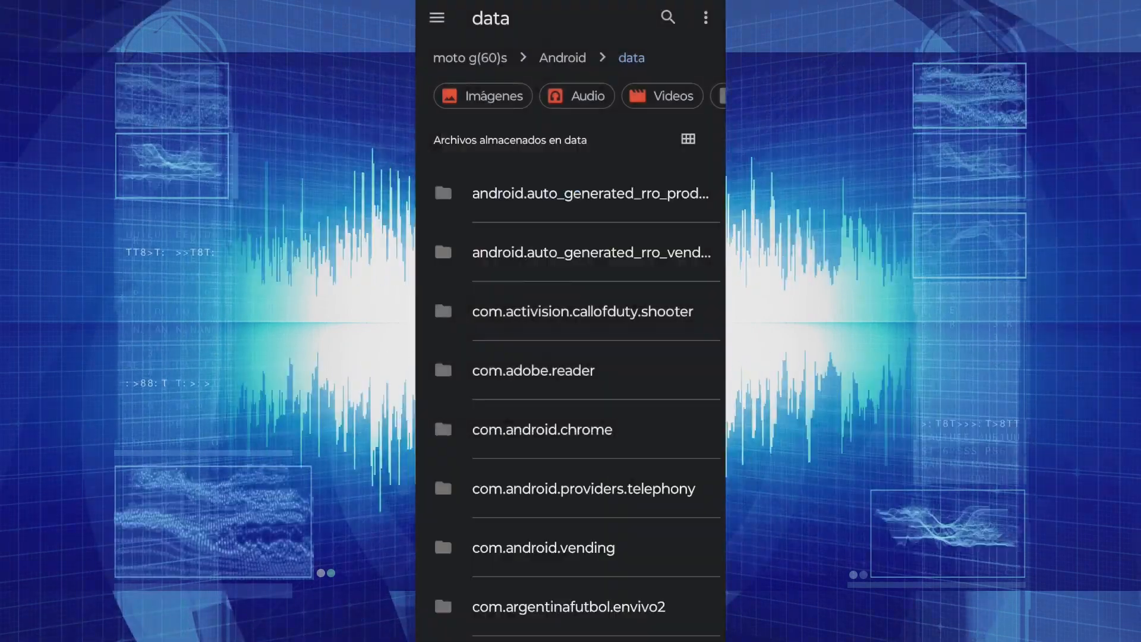
Go back to Android and open obb to find com.ea.gp.fifaworld.
left_click(563, 57)
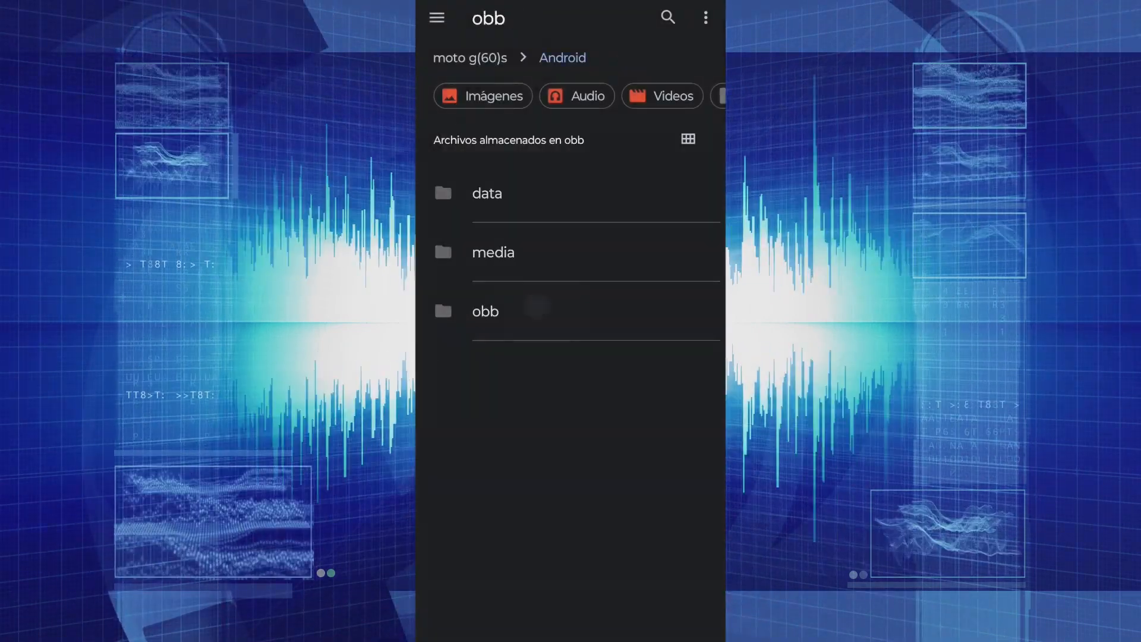
left_click(486, 310)
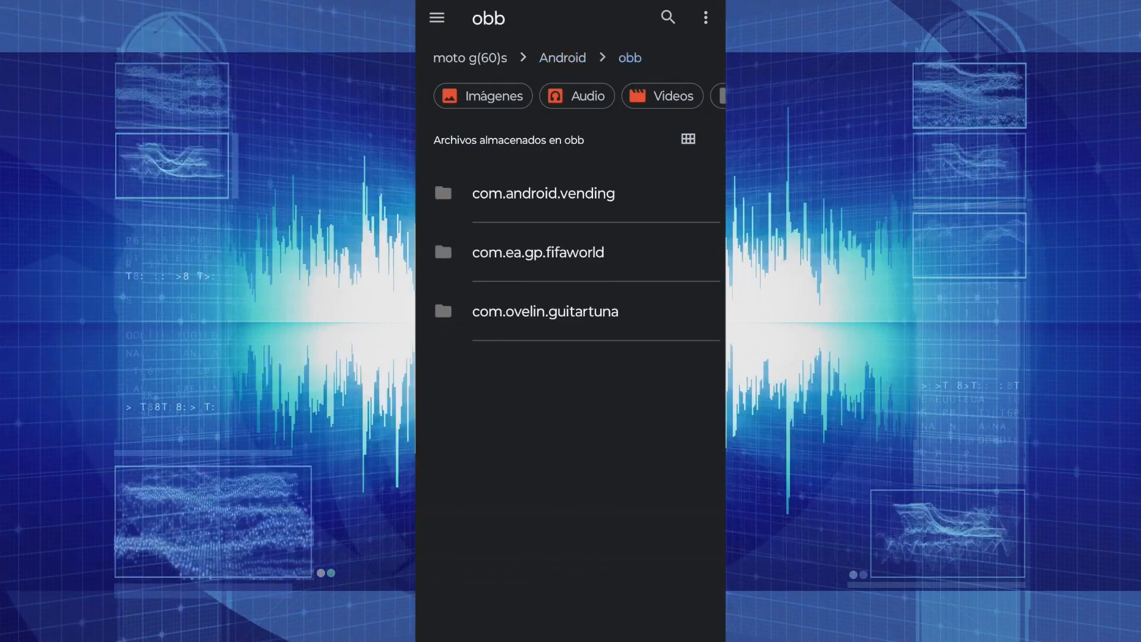